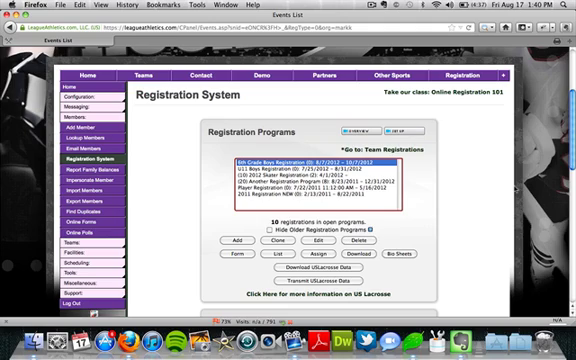
pyautogui.moveTo(409, 189)
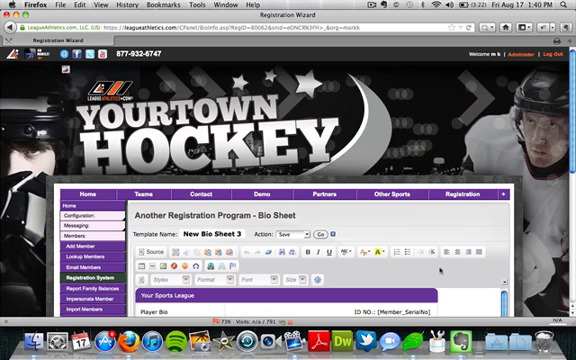
pyautogui.scroll(-3)
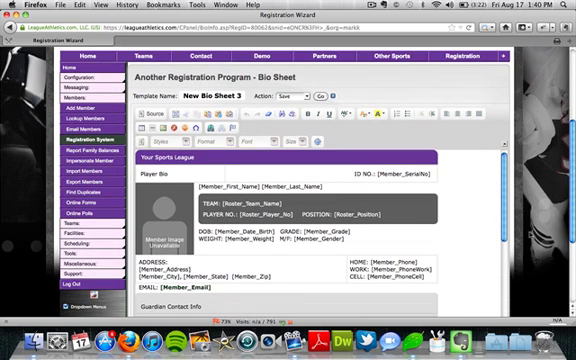
pyautogui.scroll(-3)
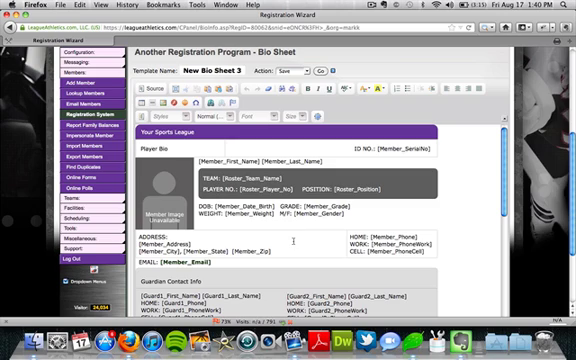
pyautogui.scroll(-3)
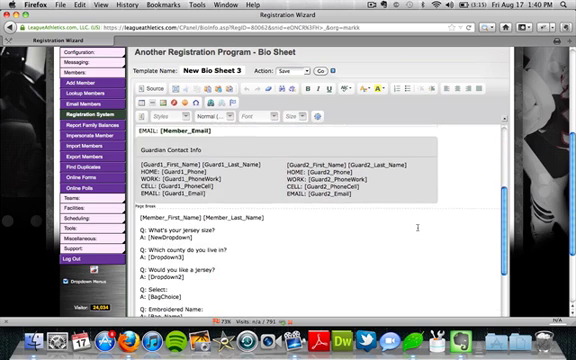
pyautogui.scroll(-3)
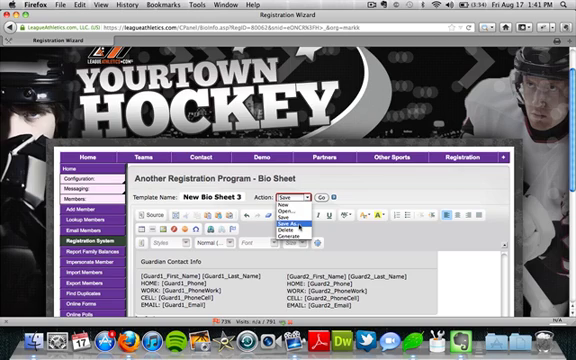
pyautogui.moveTo(300, 240)
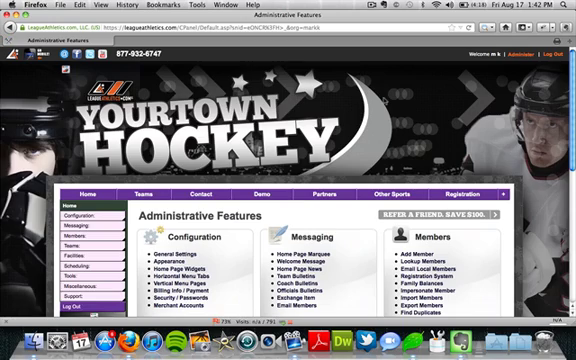
# Scroll through the 2012 Divisions & Teams list to the Boys 13-14 teams
pyautogui.scroll(-3)
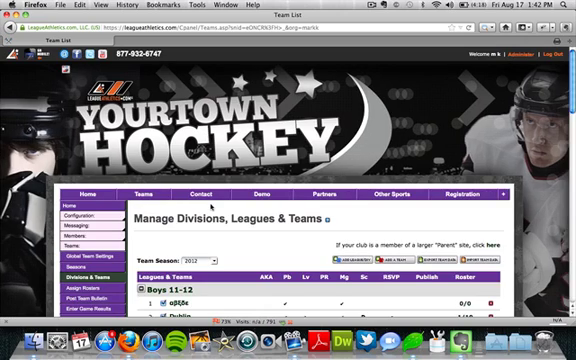
pyautogui.scroll(-3)
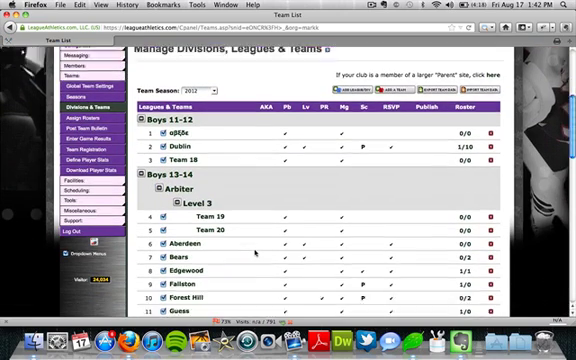
pyautogui.scroll(-3)
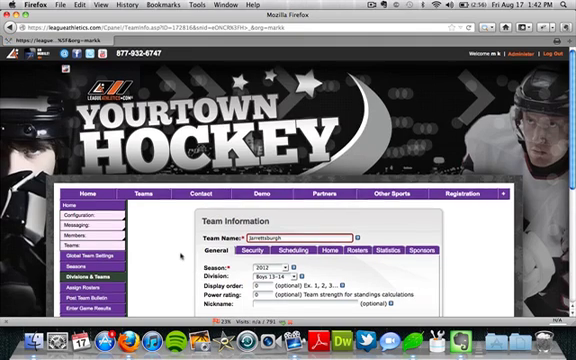
pyautogui.scroll(-3)
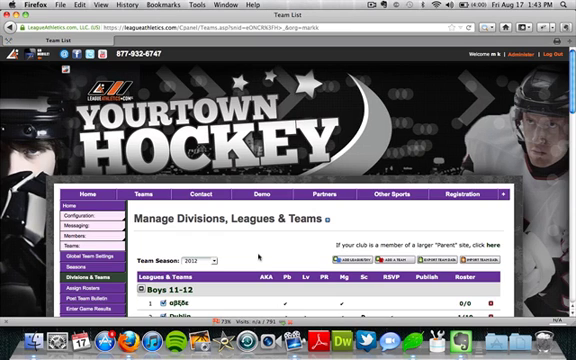
# Scroll the team list and open the Jarrettsburgh Boys 13-14 roster
pyautogui.scroll(-3)
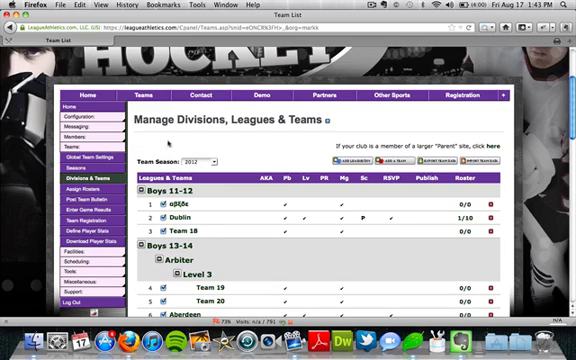
pyautogui.click(152, 95)
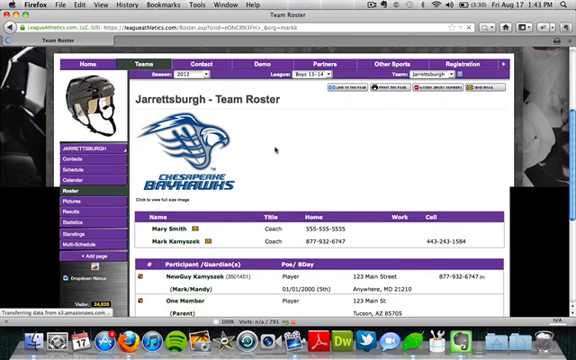
# Scroll the roster to bring up NewGuy Kamyszek's player bio sheet
pyautogui.scroll(-3)
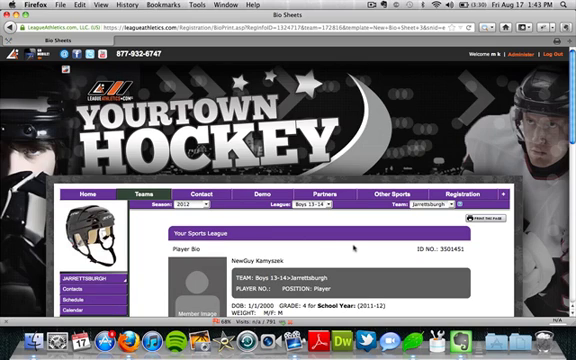
pyautogui.scroll(-3)
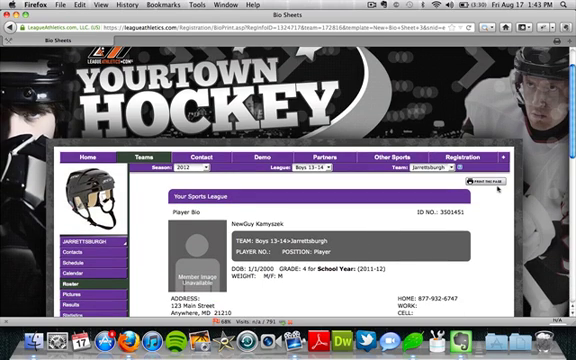
pyautogui.scroll(-3)
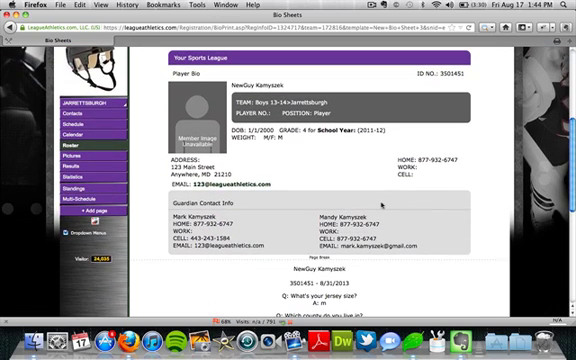